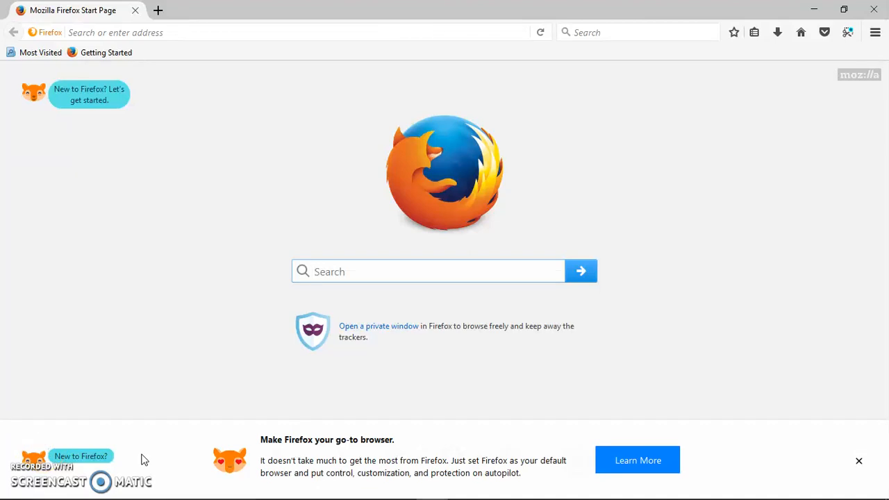
Open Firefox Options from the hamburger menu, landing on the General preferences
{"action": "left_click", "coordinate": [428, 271]}
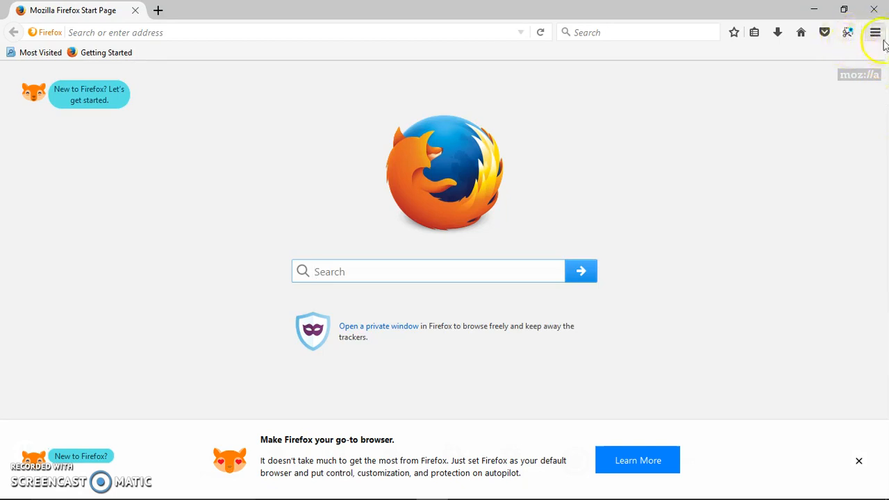
{"action": "left_click", "coordinate": [876, 32]}
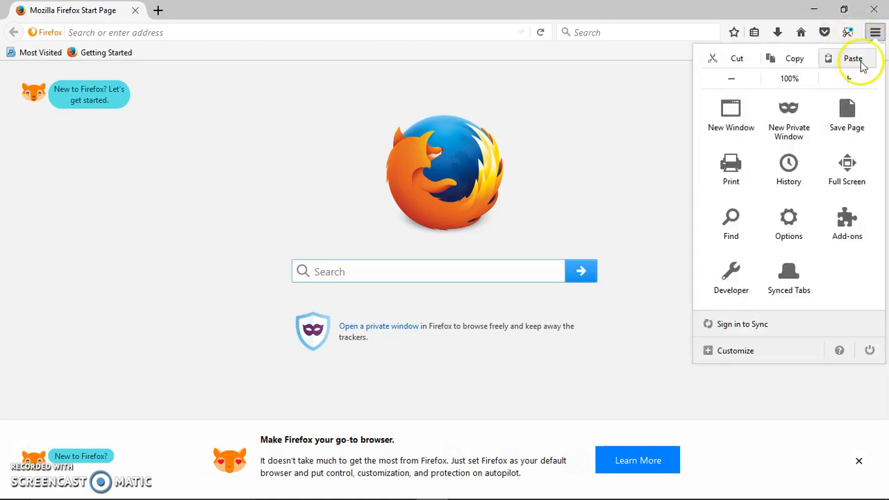
{"action": "mouse_move", "coordinate": [789, 220]}
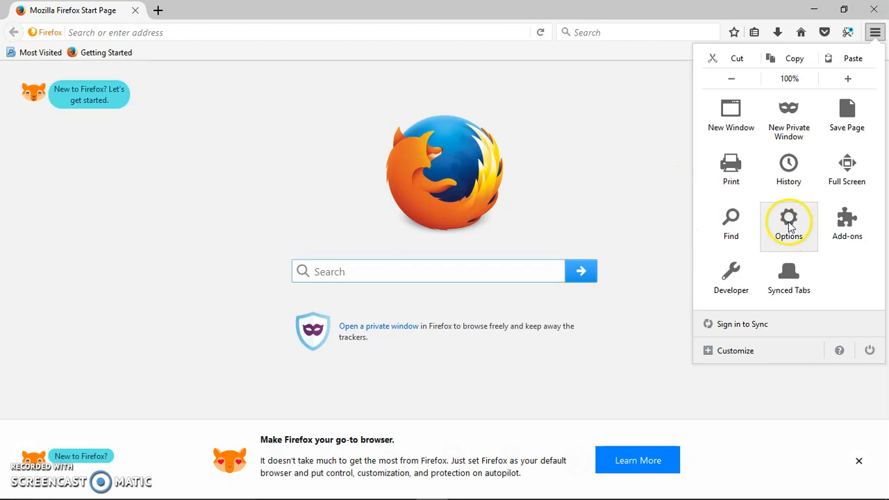
{"action": "left_click", "coordinate": [790, 222]}
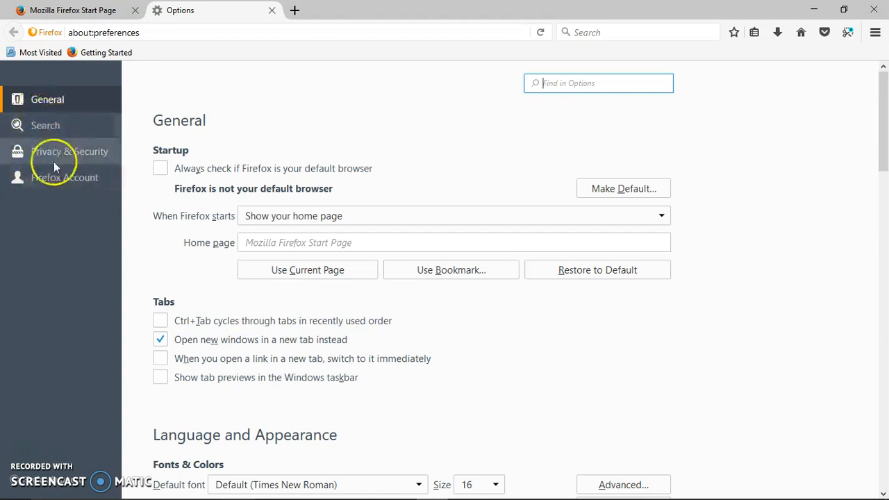
{"action": "mouse_move", "coordinate": [70, 151]}
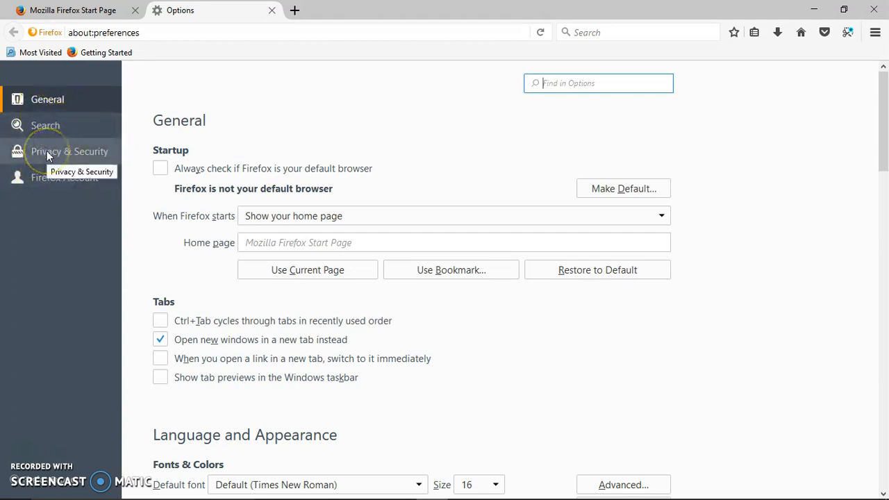
In Privacy & Security Permissions, leave 'Block pop-up windows' switched on after toggling it
{"action": "left_click", "coordinate": [69, 150]}
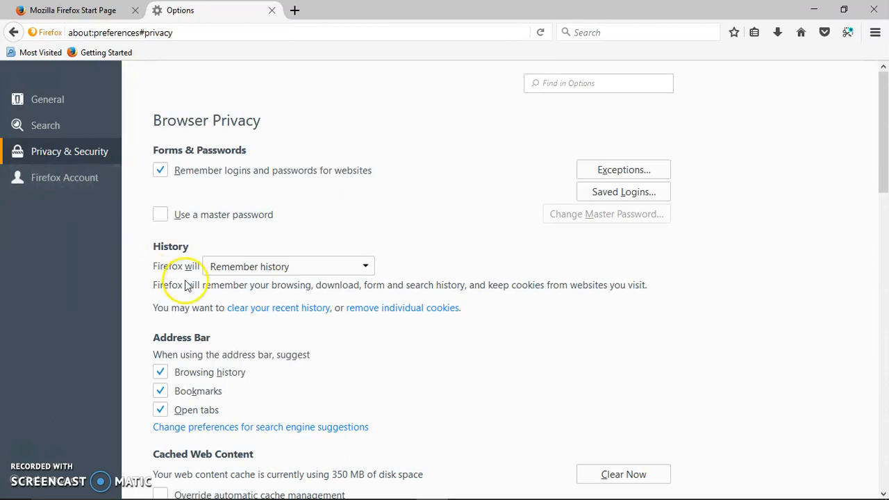
{"action": "scroll", "scroll_direction": "down", "scroll_amount": 3}
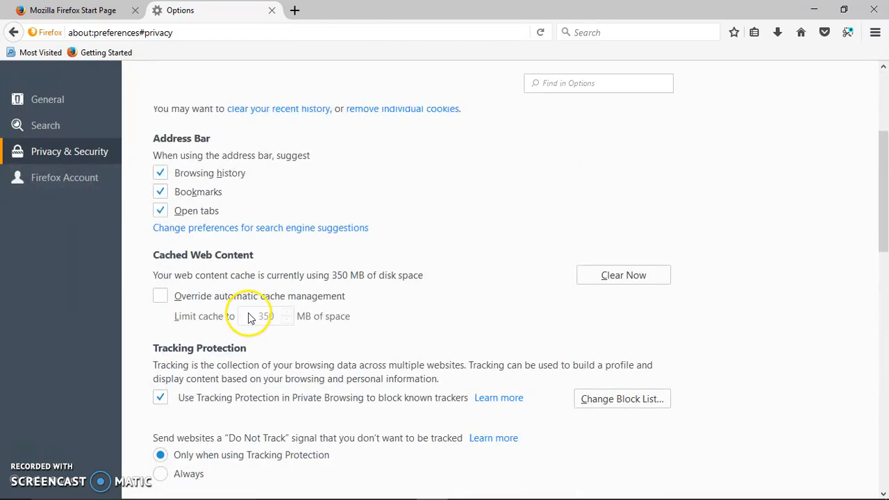
{"action": "scroll", "scroll_direction": "down", "scroll_amount": 3}
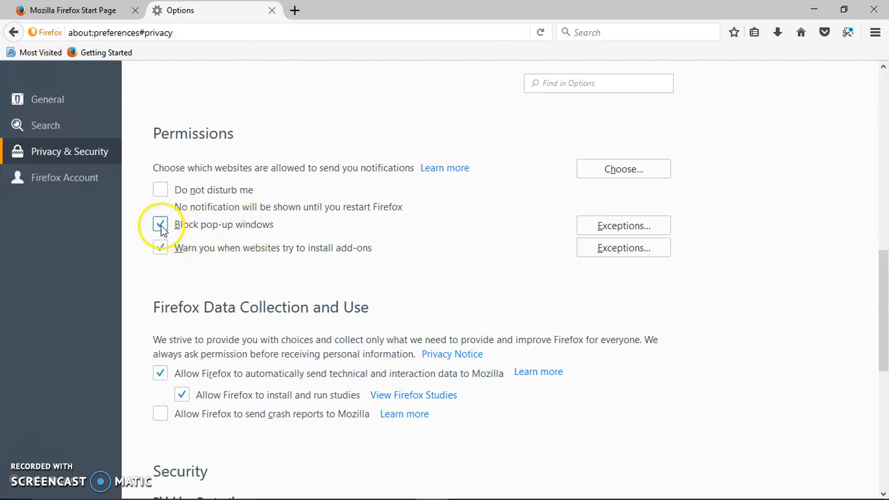
{"action": "left_click", "coordinate": [161, 225]}
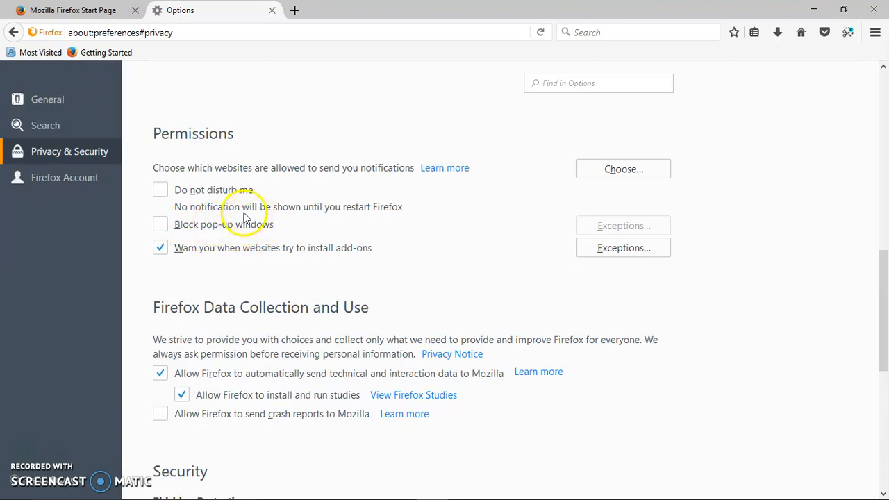
{"action": "left_click", "coordinate": [161, 224]}
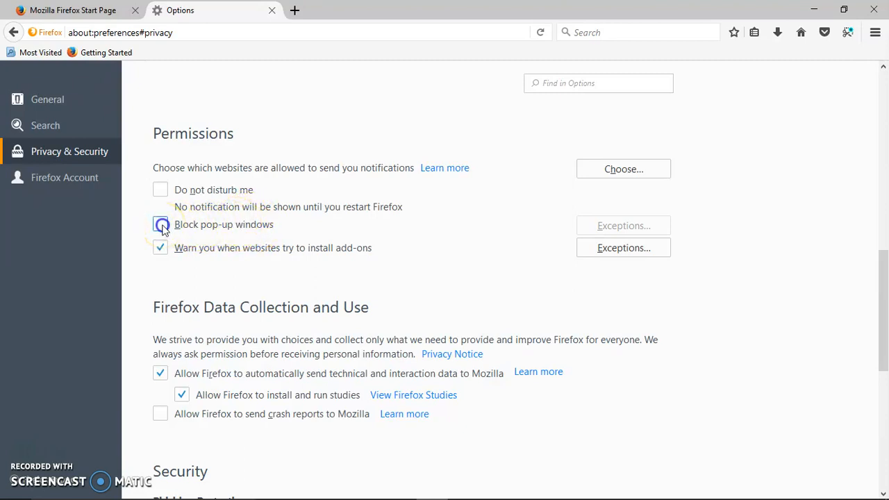
{"action": "left_click", "coordinate": [161, 225]}
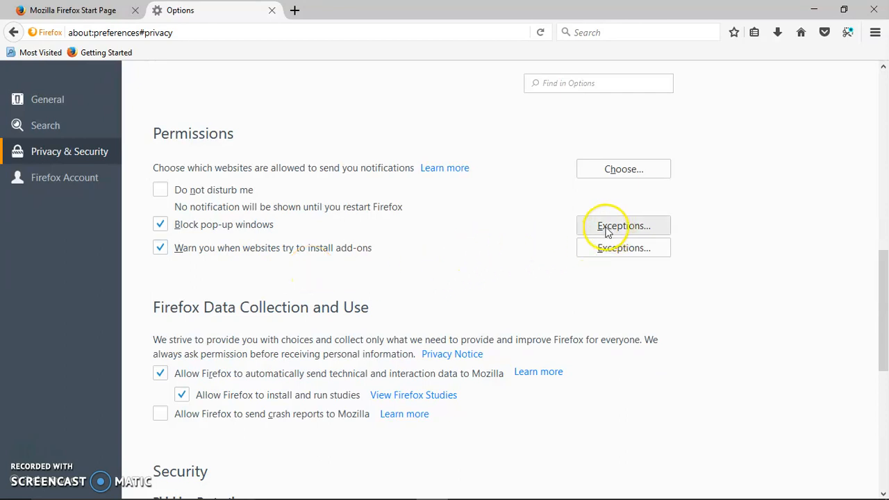
{"action": "left_click", "coordinate": [623, 225]}
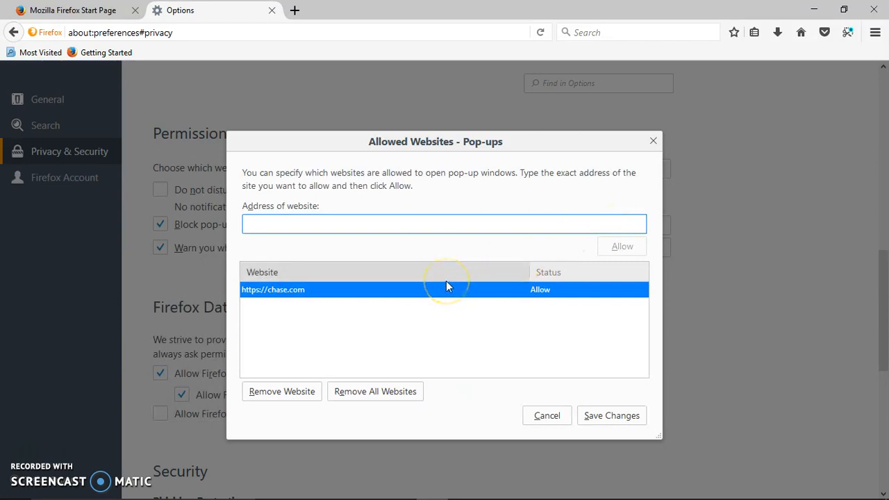
{"action": "mouse_move", "coordinate": [476, 306]}
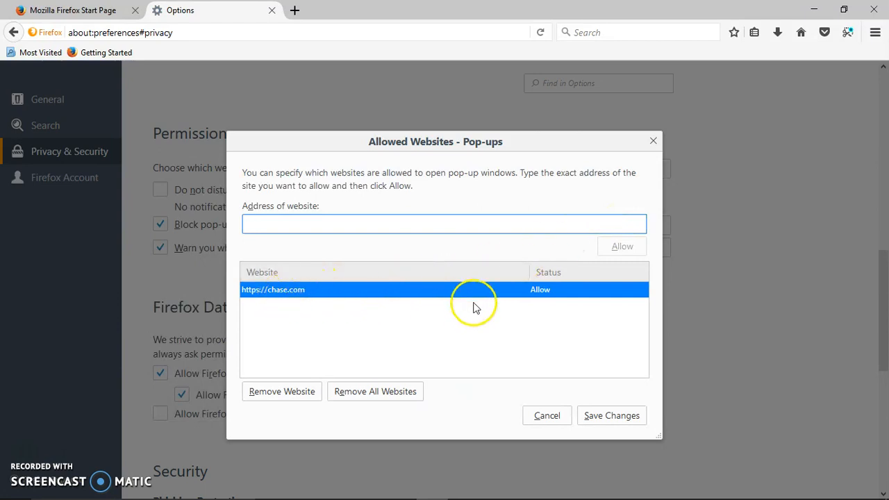
{"action": "left_click", "coordinate": [278, 224]}
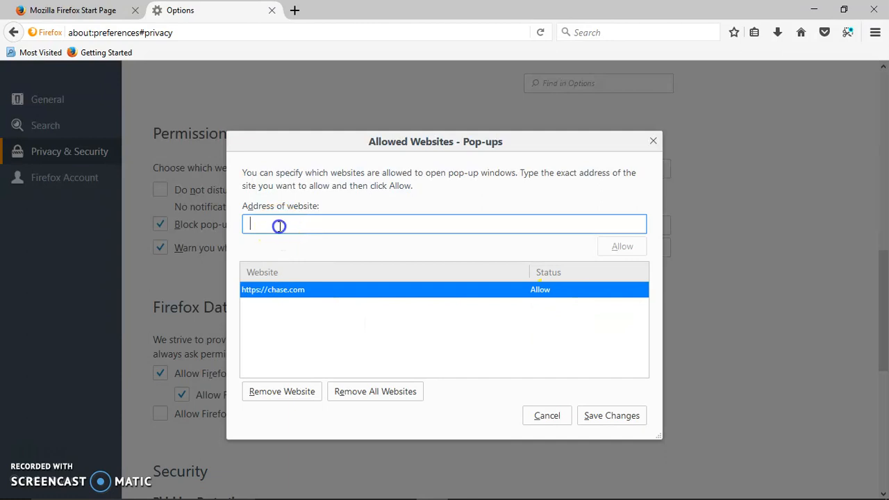
{"action": "left_click", "coordinate": [280, 226]}
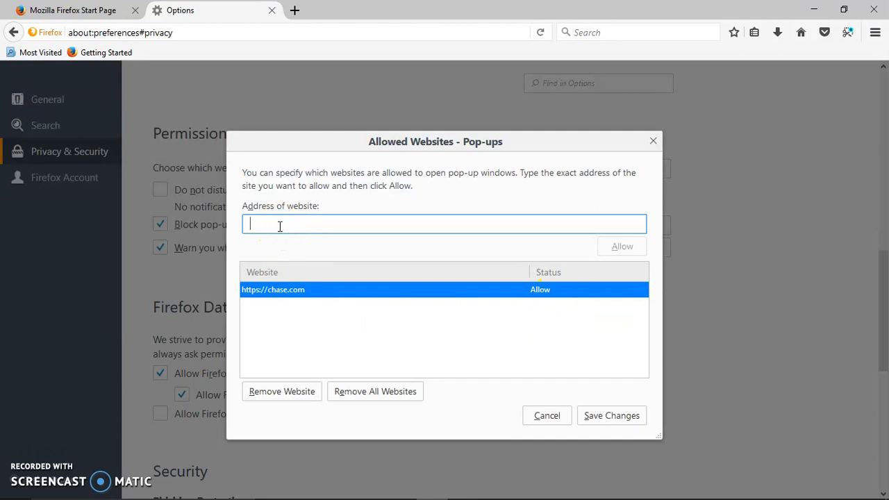
{"action": "type", "text": "htt"}
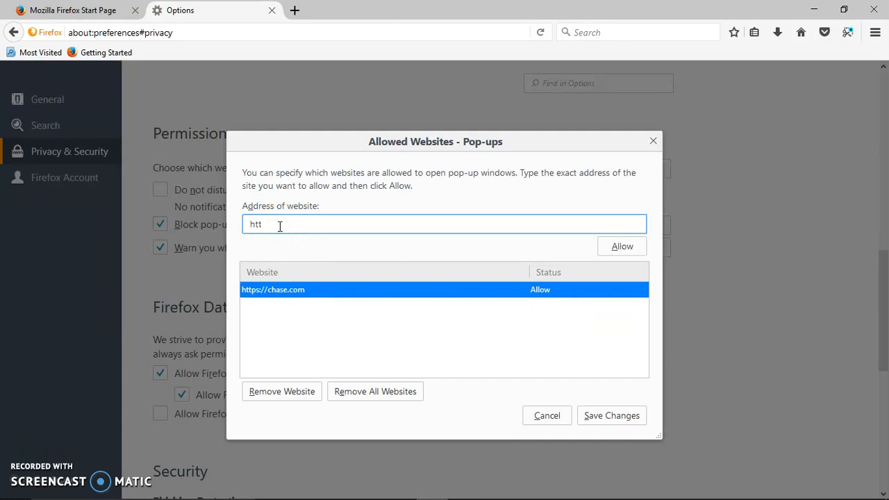
{"action": "type", "text": "ps"}
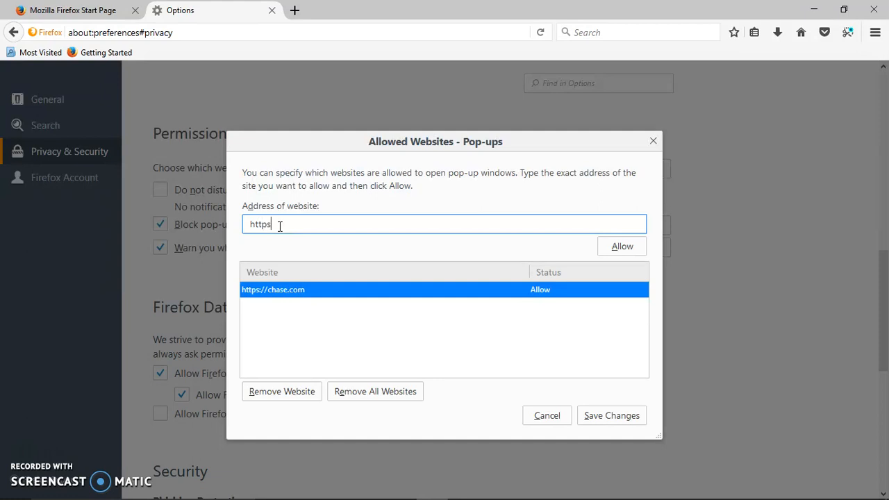
{"action": "type", "text": "://"}
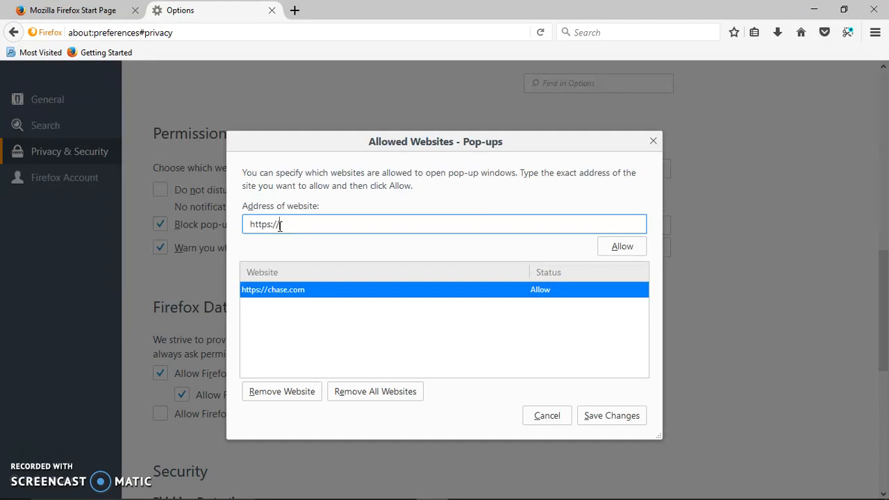
{"action": "type", "text": "yaho"}
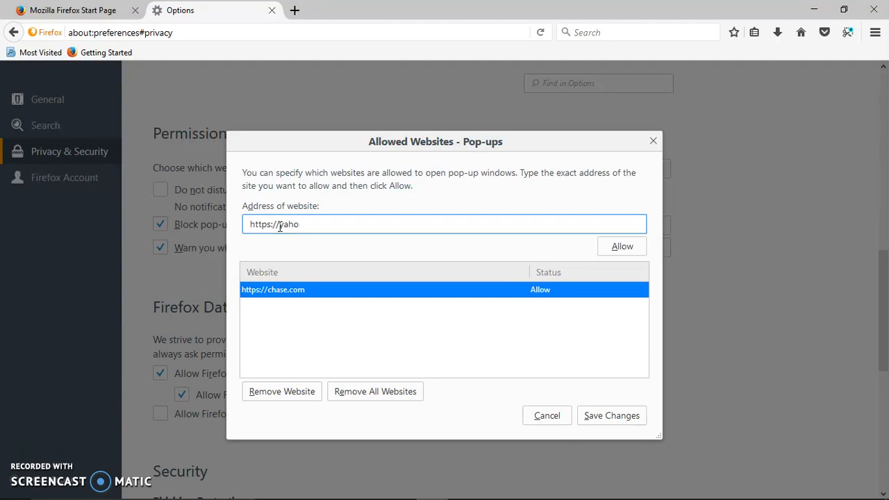
{"action": "type", "text": "o.co"}
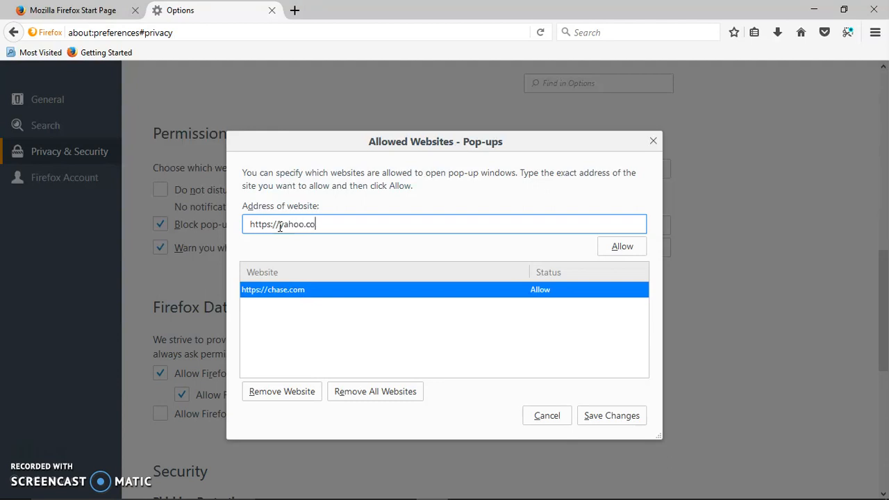
{"action": "type", "text": "m"}
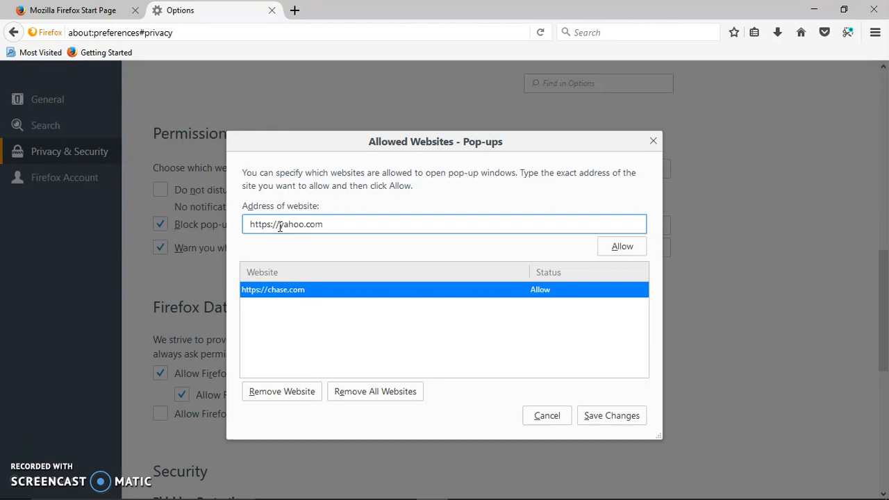
{"action": "left_click", "coordinate": [622, 246]}
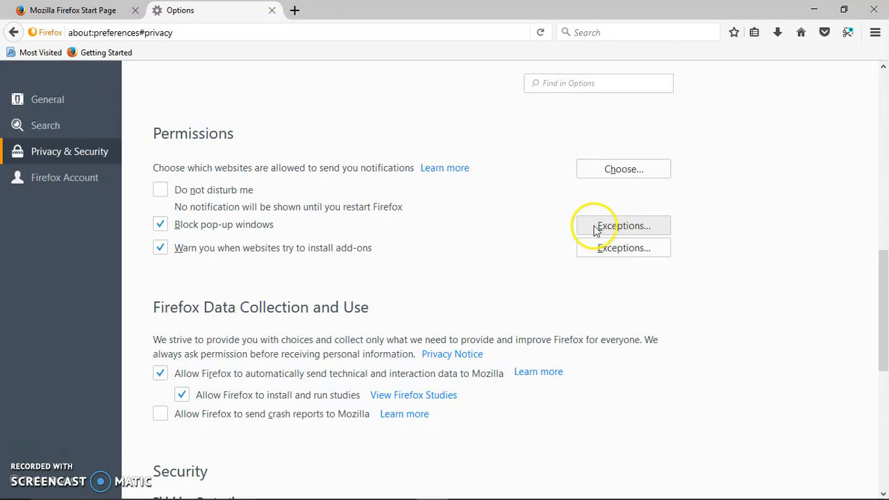
Load popuptest.com from the address bar suggestion for 'poptest'
{"action": "left_click", "coordinate": [623, 225]}
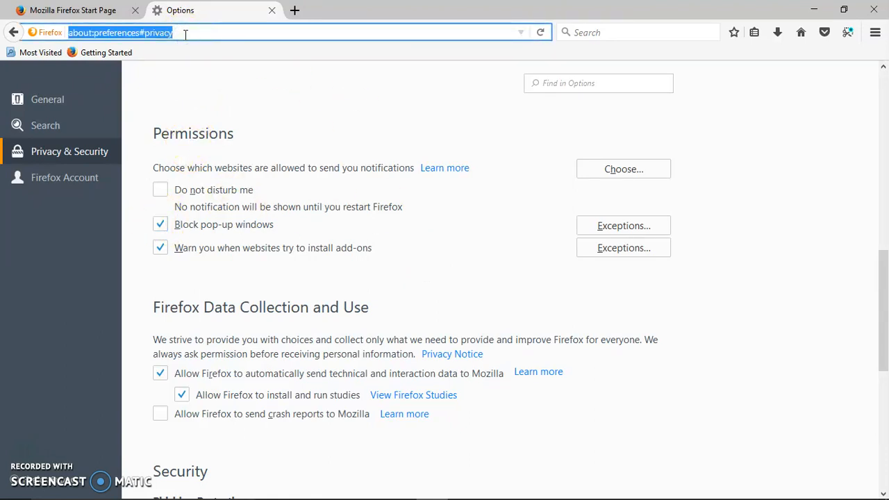
{"action": "type", "text": "pop"}
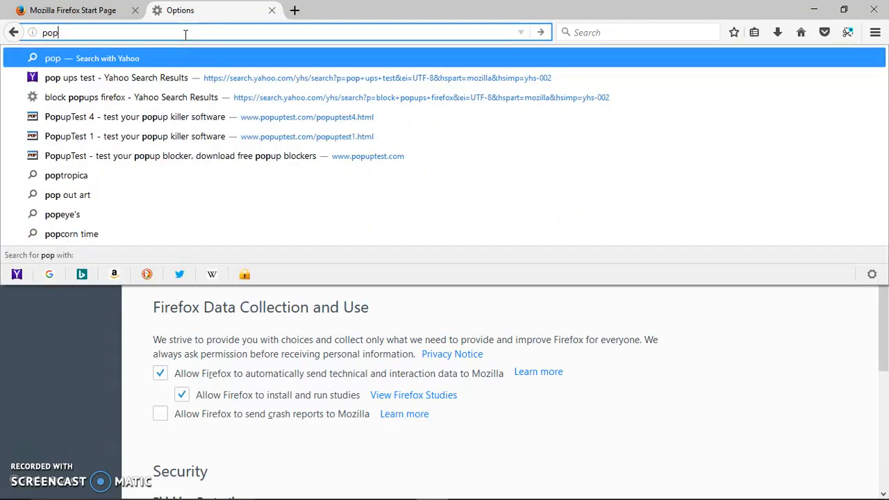
{"action": "type", "text": "test.com"}
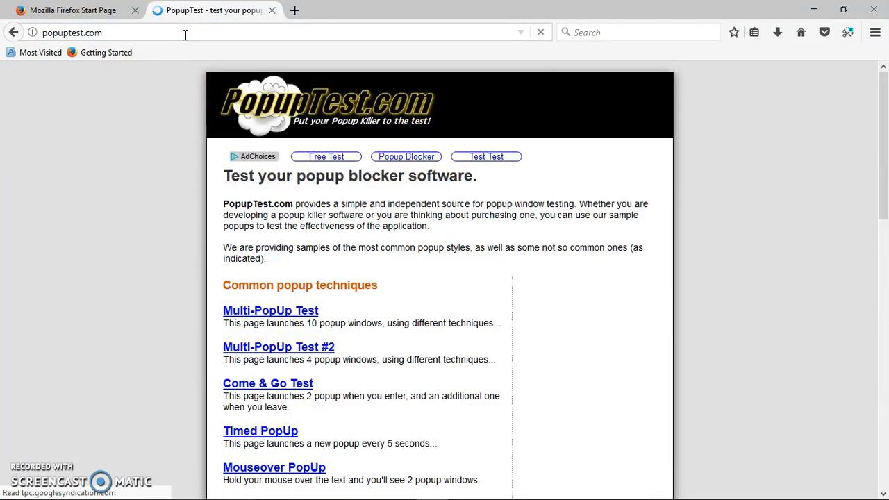
Run the Multi-PopUp Test and view the notification bar's options for its 6 blocked pop-ups
{"action": "scroll", "scroll_direction": "down", "scroll_amount": 3}
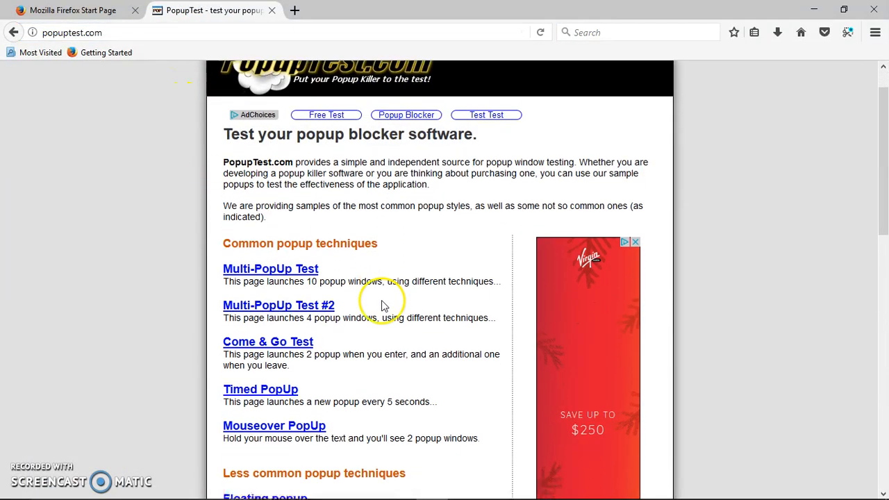
{"action": "scroll", "scroll_direction": "down", "scroll_amount": 3}
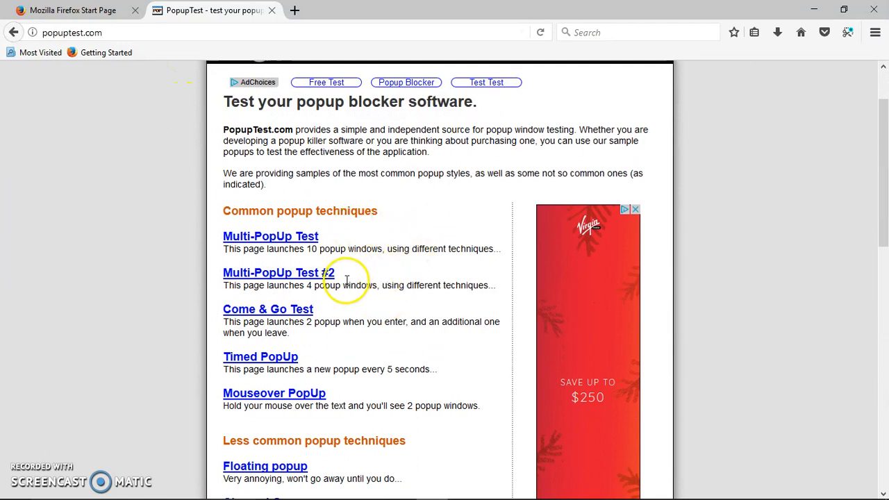
{"action": "scroll", "scroll_direction": "down", "scroll_amount": 3}
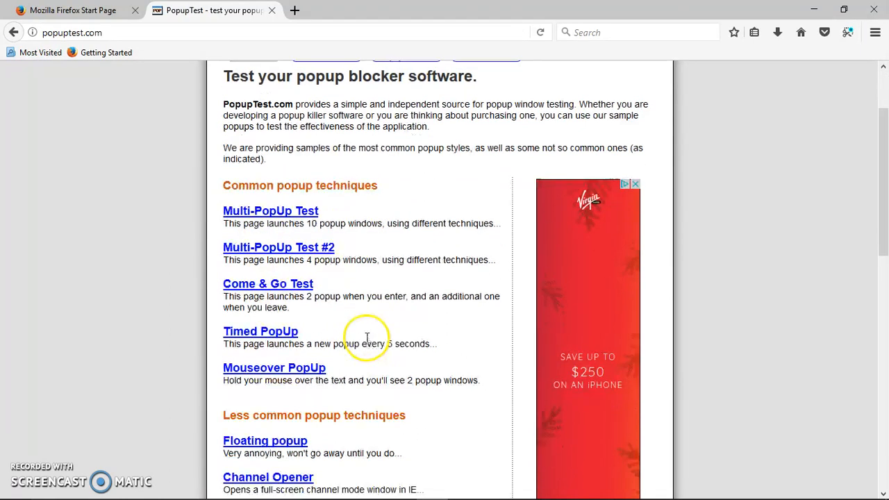
{"action": "scroll", "scroll_direction": "down", "scroll_amount": 3}
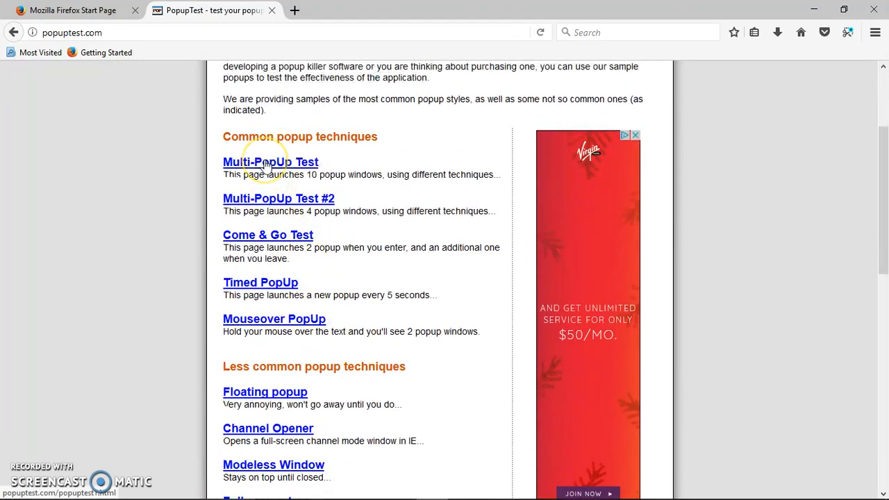
{"action": "left_click", "coordinate": [270, 161]}
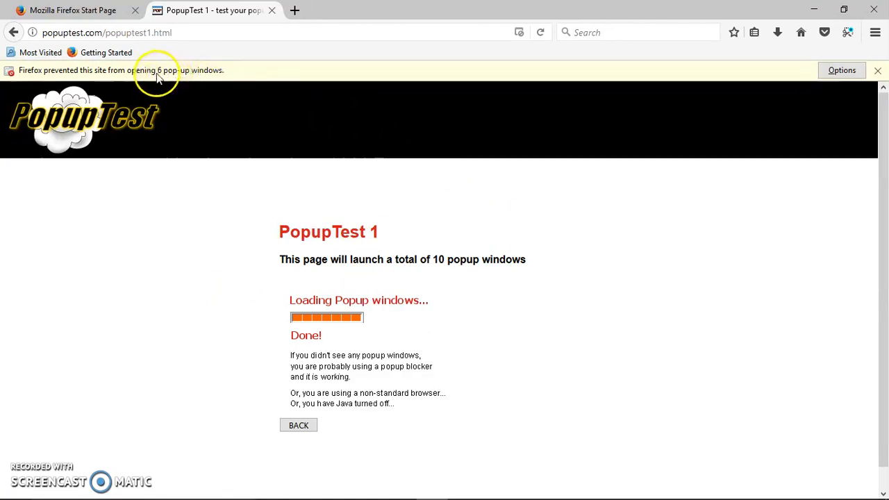
{"action": "left_click", "coordinate": [842, 70]}
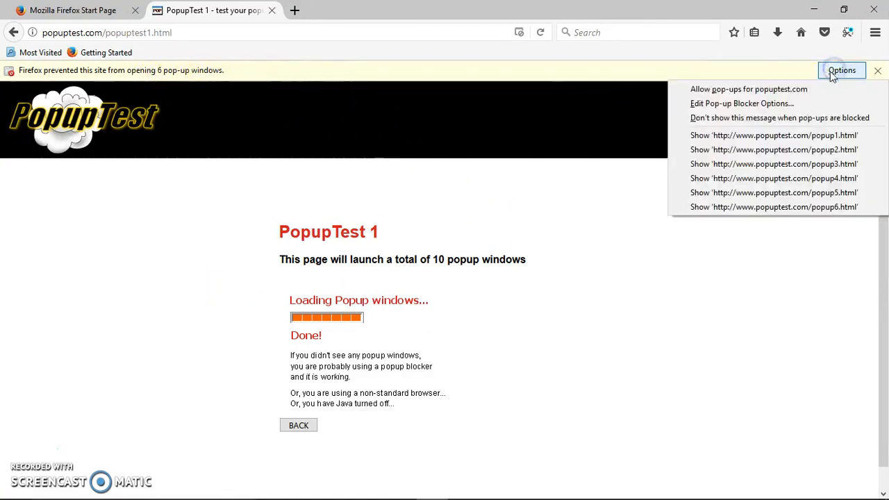
{"action": "mouse_move", "coordinate": [758, 178]}
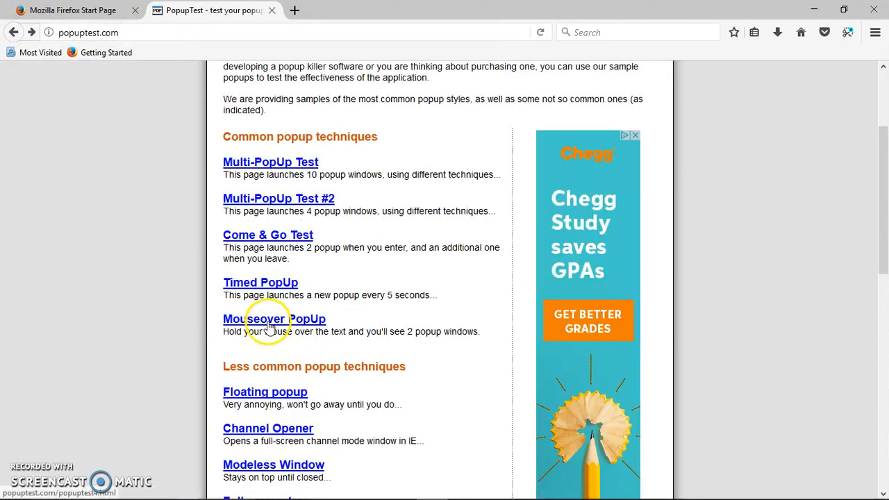
Run the Mouseover PopUp test and view the options for its 12 blocked pop-up windows
{"action": "left_click", "coordinate": [273, 319]}
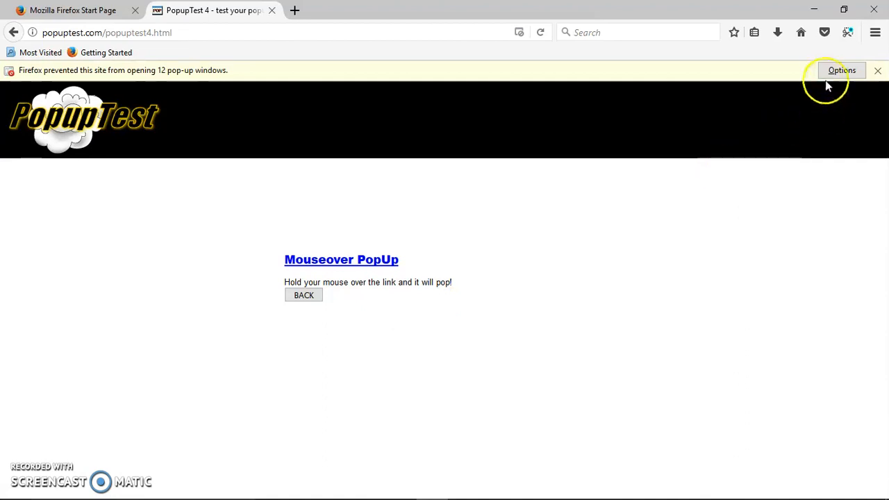
{"action": "left_click", "coordinate": [842, 69]}
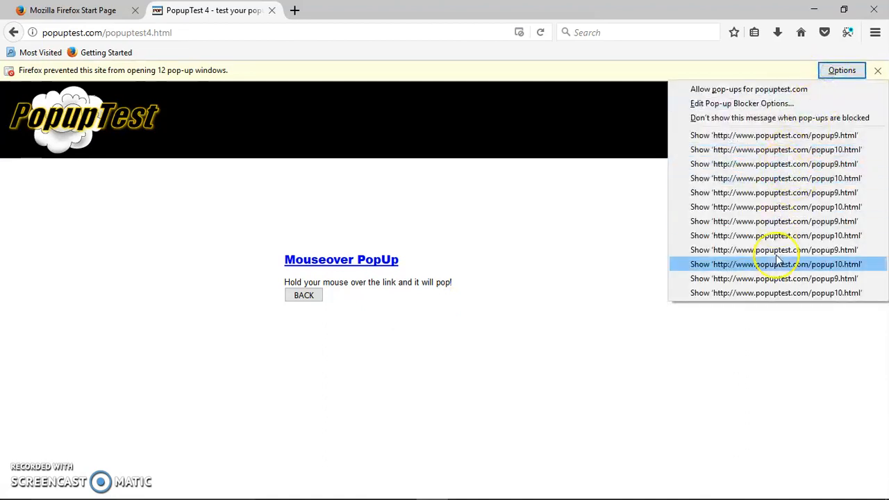
{"action": "mouse_move", "coordinate": [573, 209]}
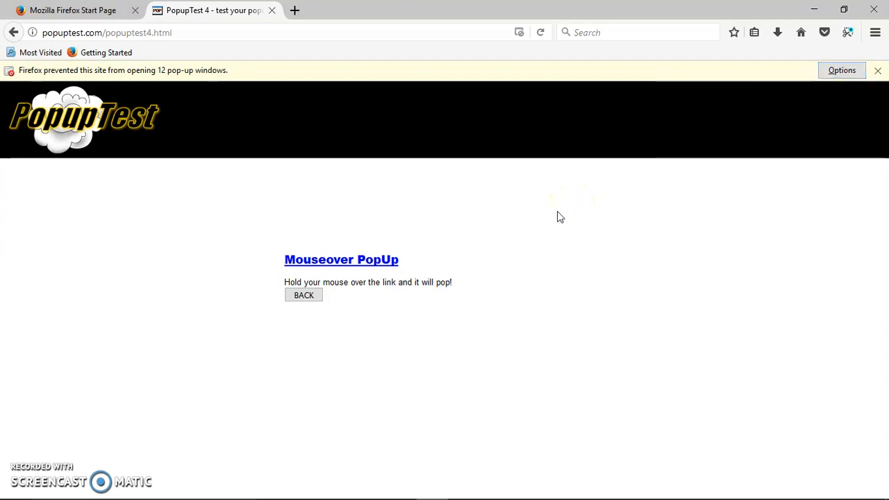
{"action": "mouse_move", "coordinate": [562, 214]}
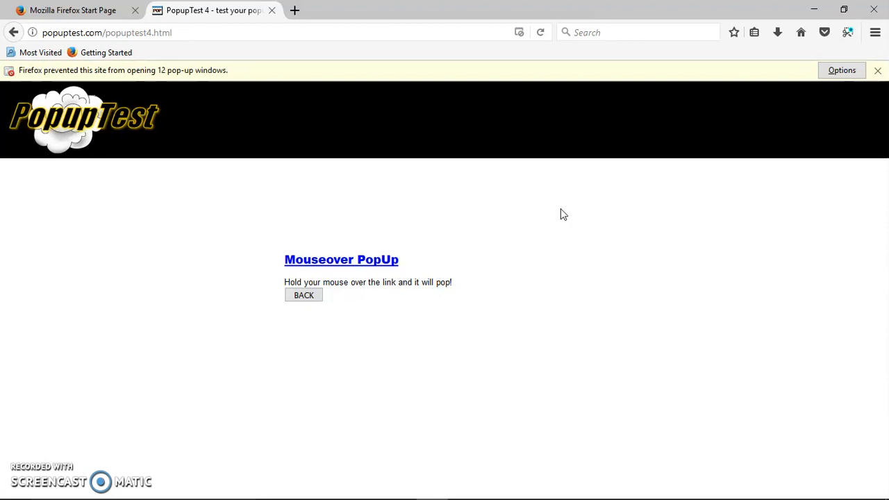